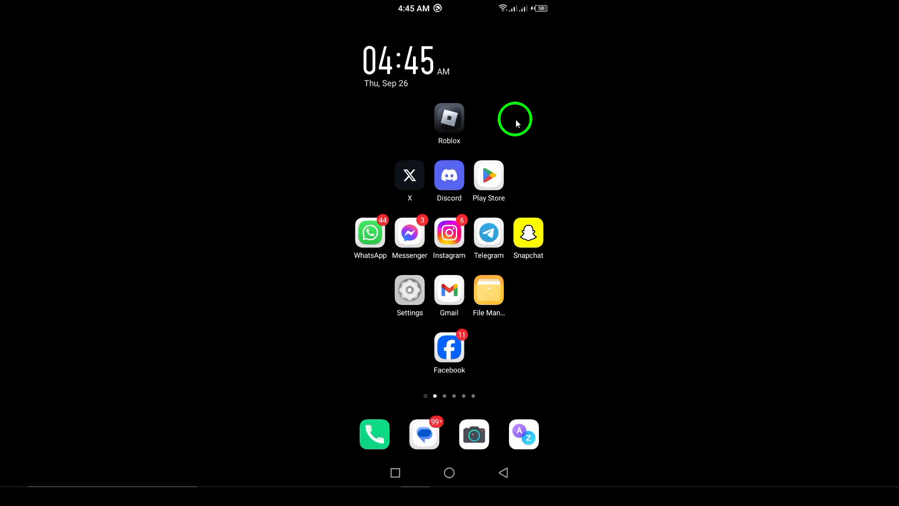
{"action": "mouse_move", "coordinate": [474, 159]}
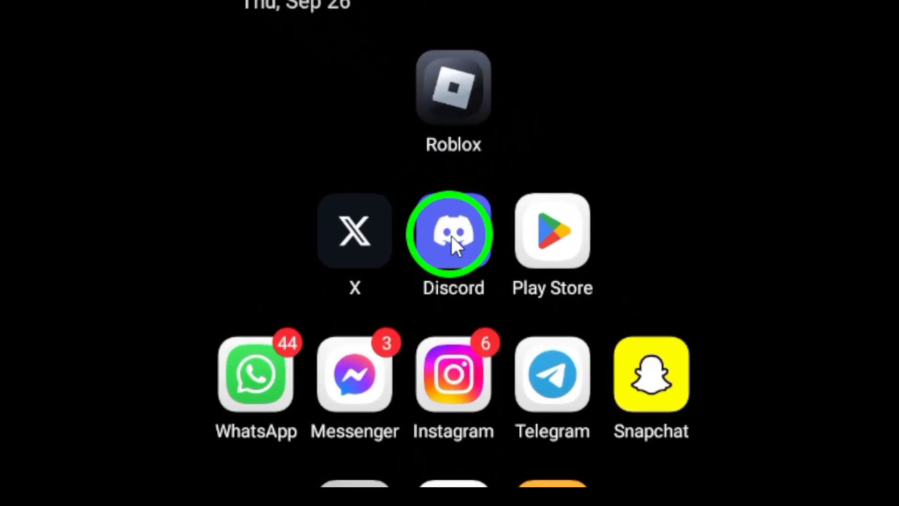
Step: Launch the Discord app from the Android home screen
{"action": "left_click", "coordinate": [452, 233]}
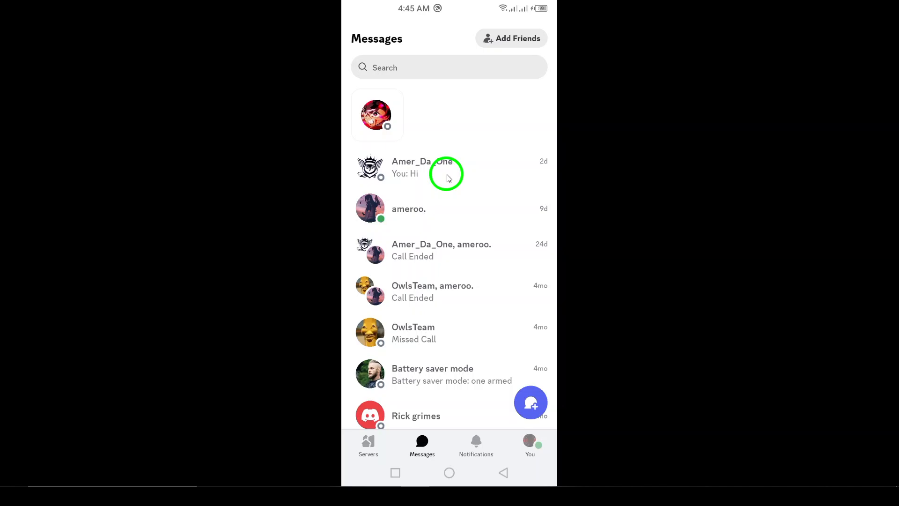
{"action": "mouse_move", "coordinate": [385, 172]}
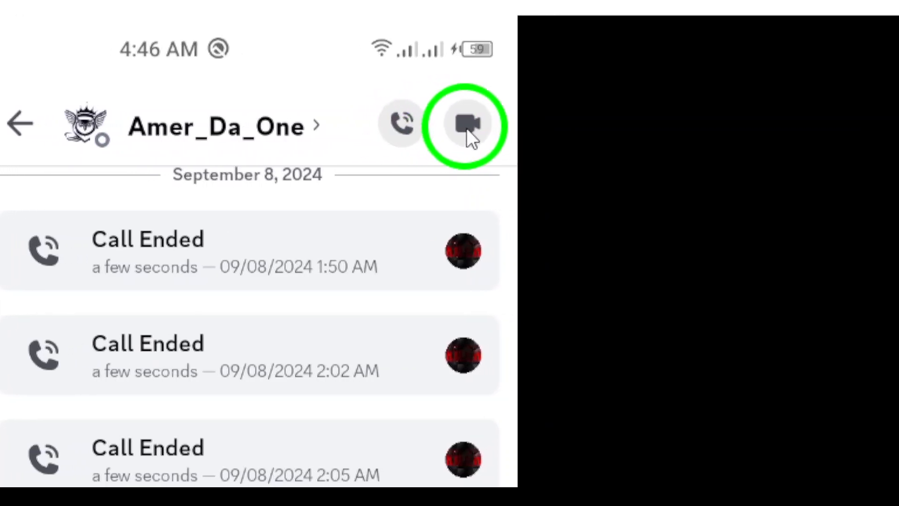
{"action": "scroll", "scroll_direction": "down", "scroll_amount": 3}
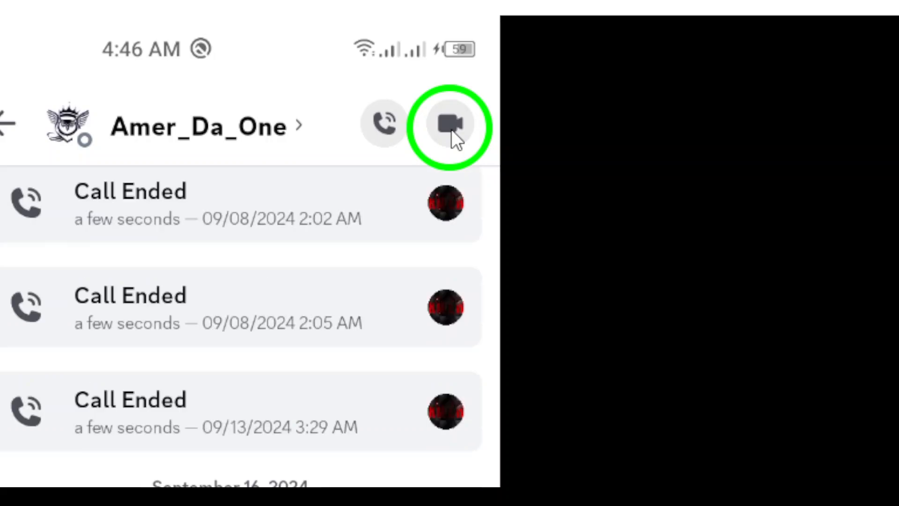
{"action": "left_click", "coordinate": [450, 125]}
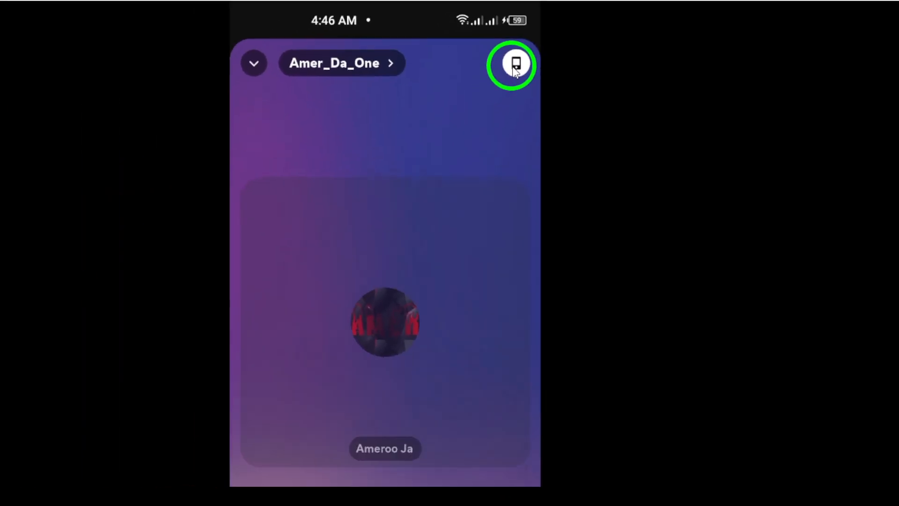